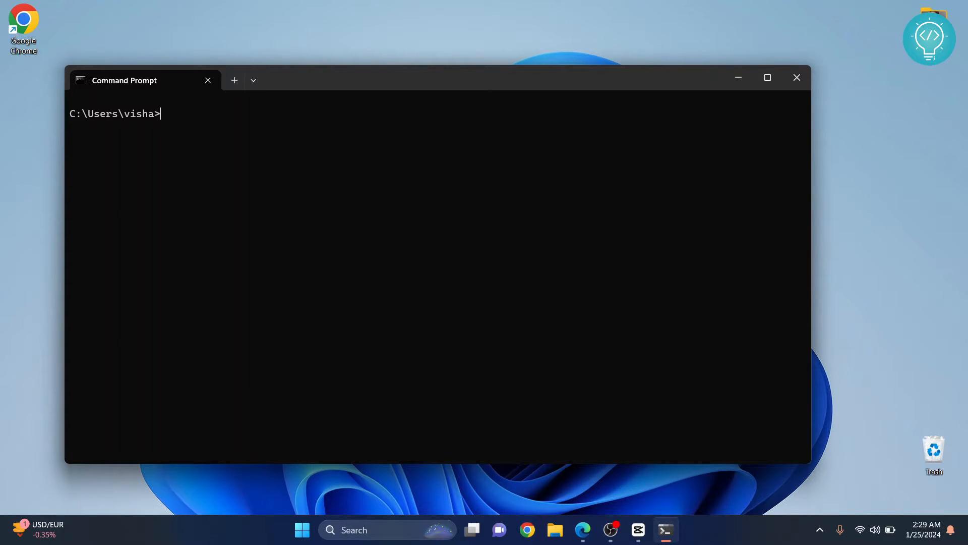
Run wsl --install --distribution Ubuntu-22.04, which fails with error 0x80073d05.
{"action": "type", "text": "wsl --install --"}
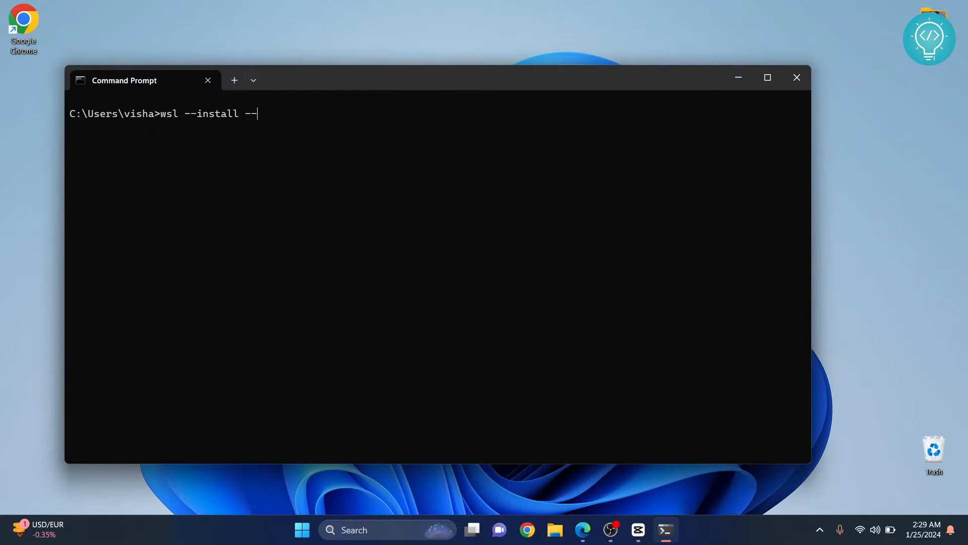
{"action": "type", "text": "distribution Ubuntu-"}
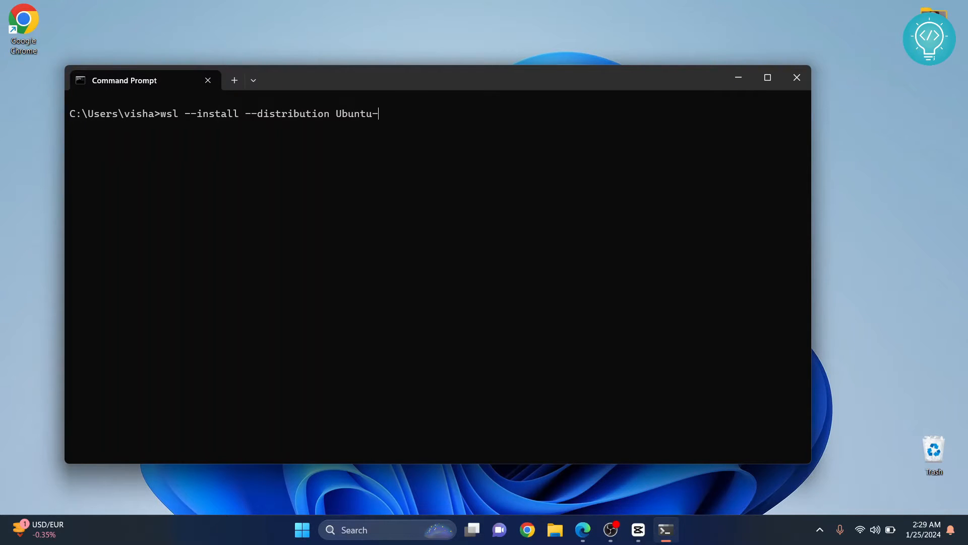
{"action": "key", "text": "Return"}
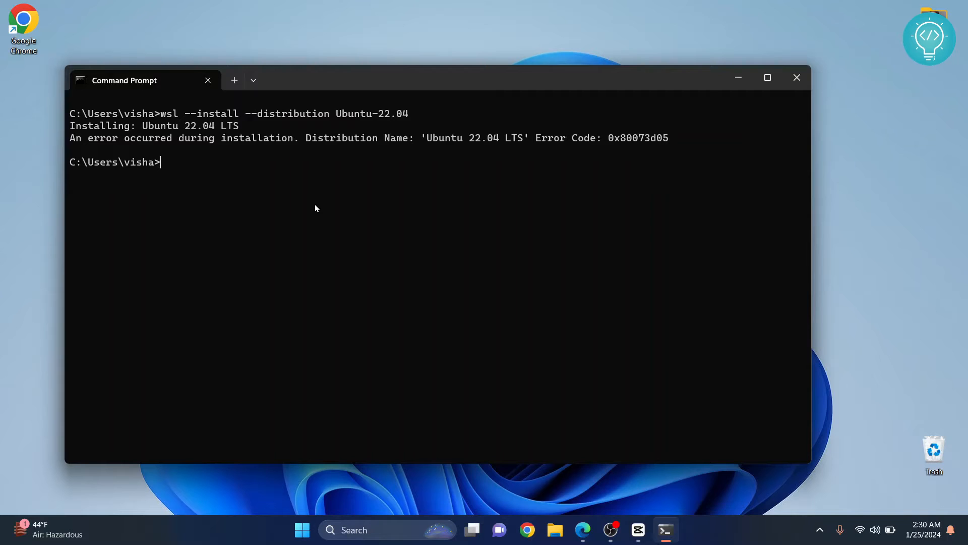
Enter wsl --unregister Ubuntu-22.04 to remove the broken Ubuntu-22.04 registration.
{"action": "type", "text": "wsl"}
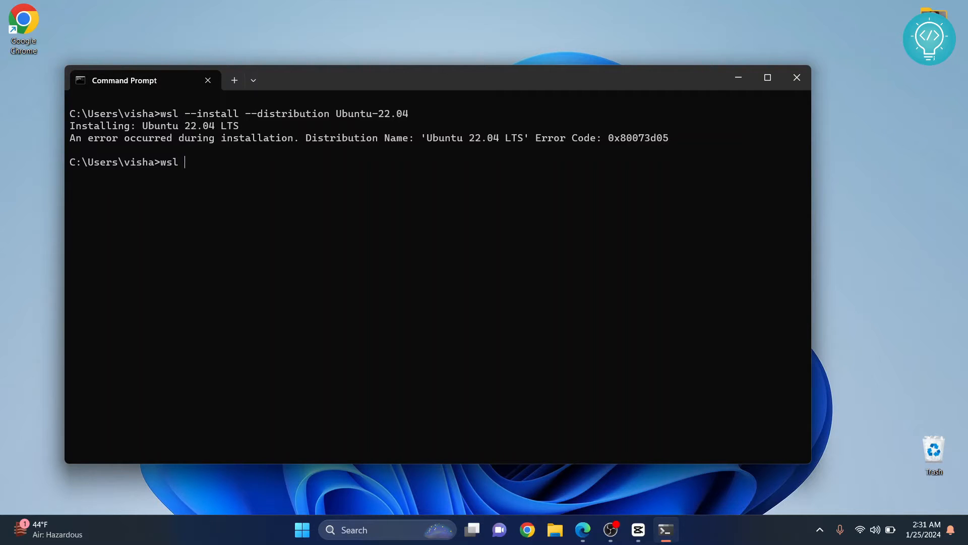
{"action": "type", "text": "--unregist"}
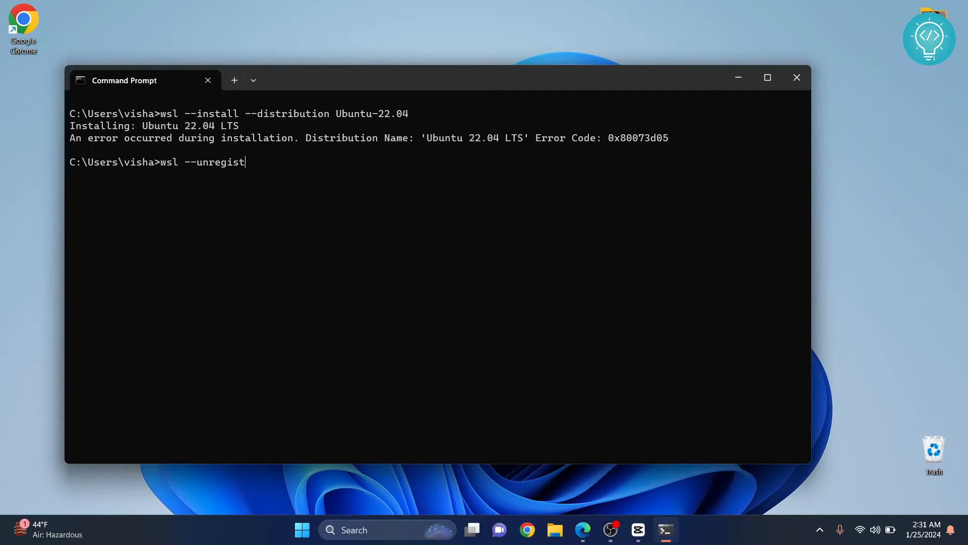
{"action": "type", "text": "er Ub"}
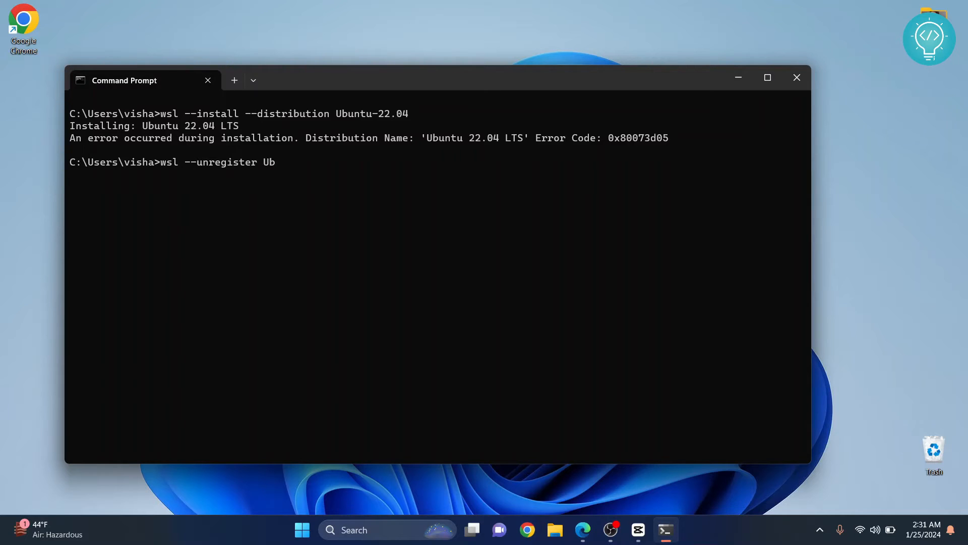
{"action": "type", "text": "untu"}
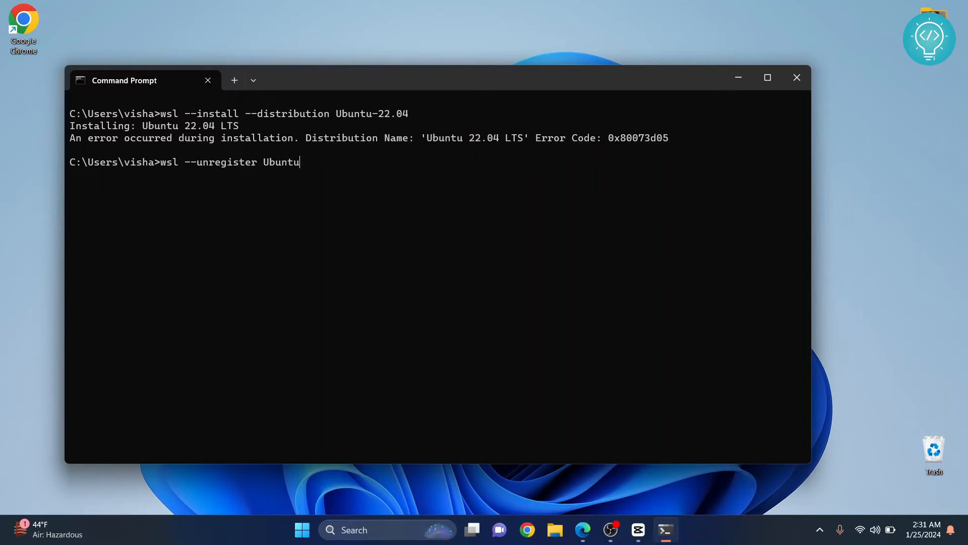
{"action": "type", "text": "-22.04"}
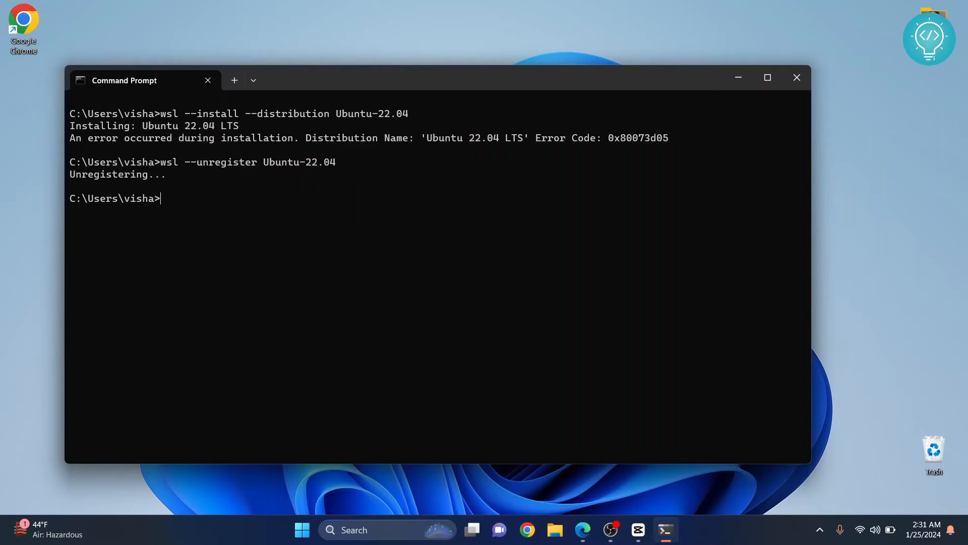
{"action": "mouse_move", "coordinate": [89, 181]}
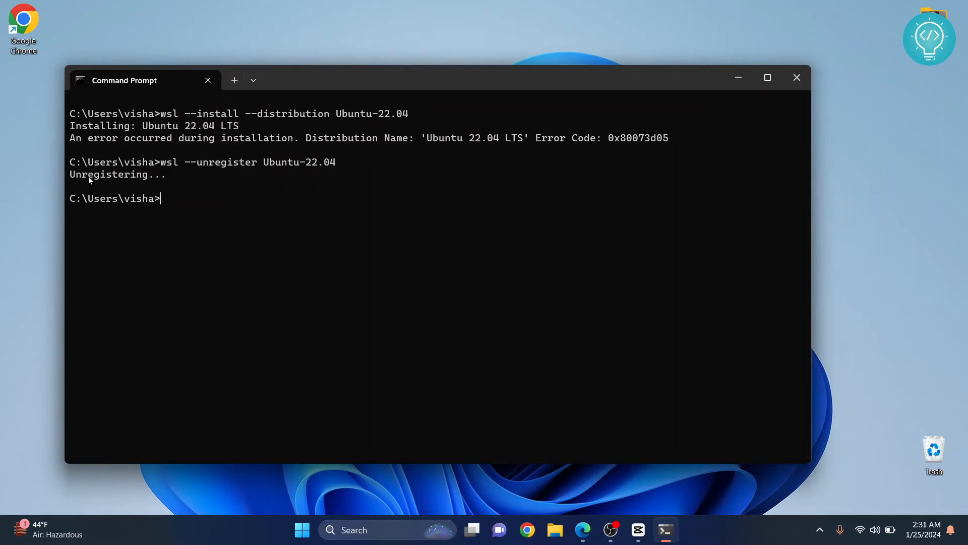
Rerun wsl --install --distribution Ubuntu-22.04 so the Ubuntu window shows installation progress.
{"action": "type", "text": "wsl --install --distribution Ubuntu-22.04"}
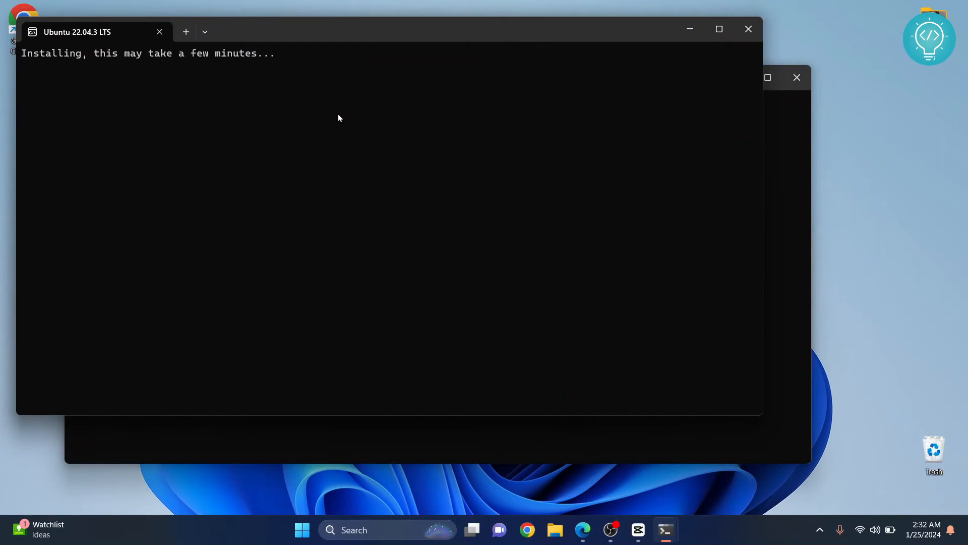
{"action": "mouse_move", "coordinate": [270, 152]}
{"action": "type", "text": "tcc"}
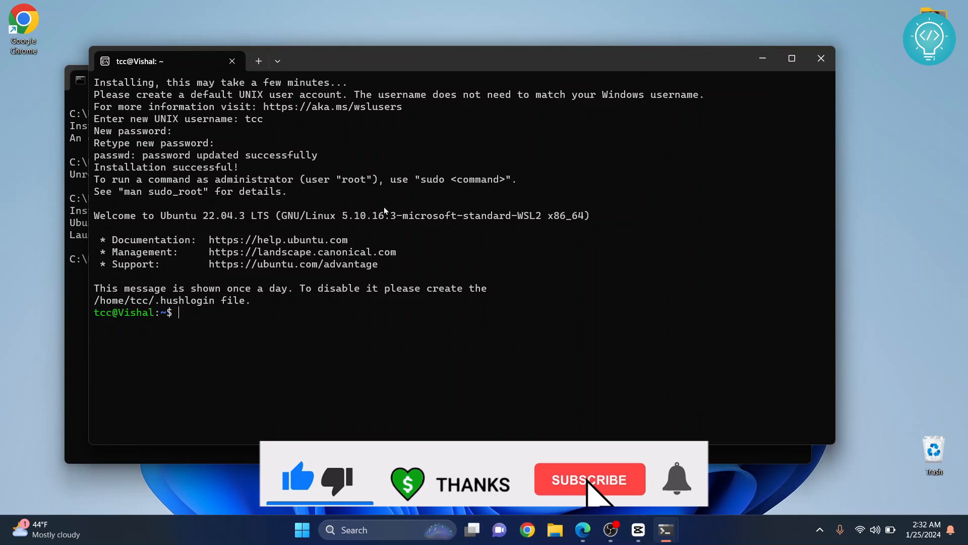
Create the UNIX user and reach the Ubuntu shell prompt after 'Installation successful!'.
{"action": "left_click", "coordinate": [589, 479]}
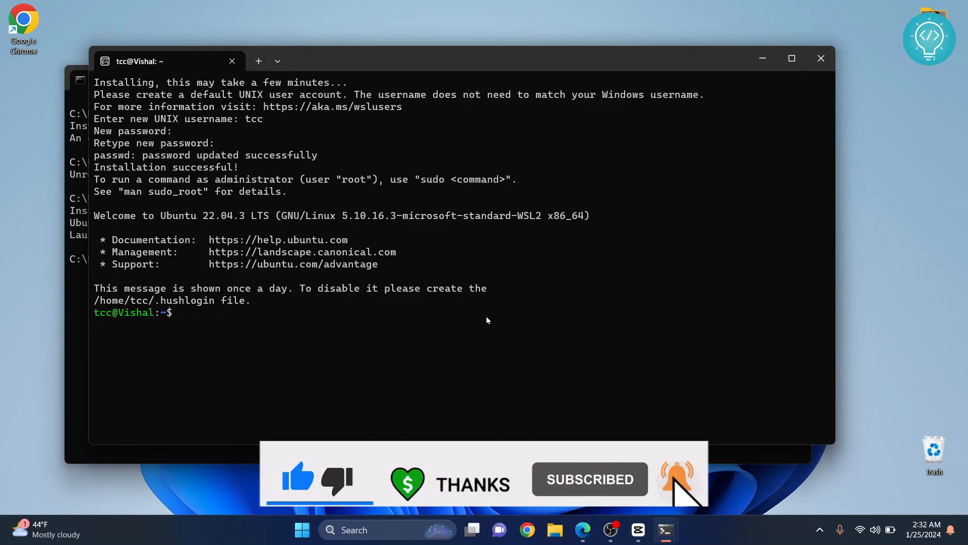